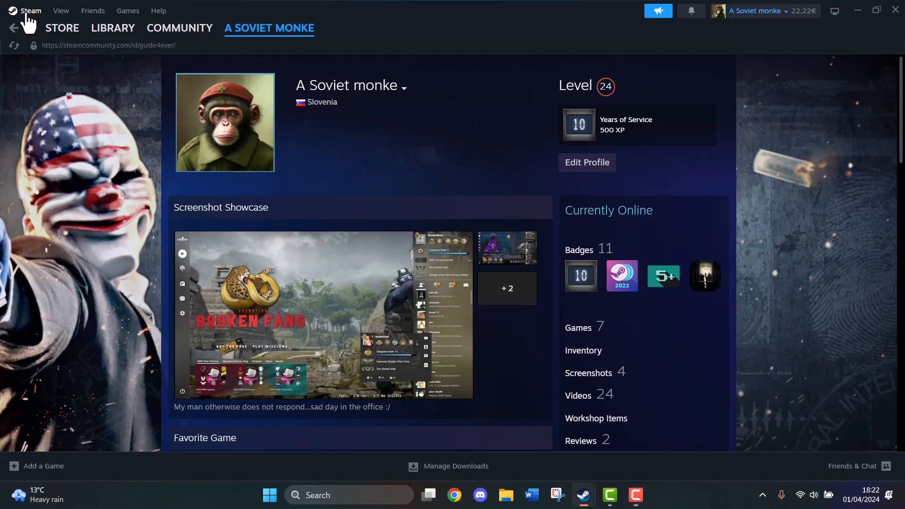
# - Bring up the Account settings page with balance, friend code, email and VAC status
pyautogui.click(30, 10)
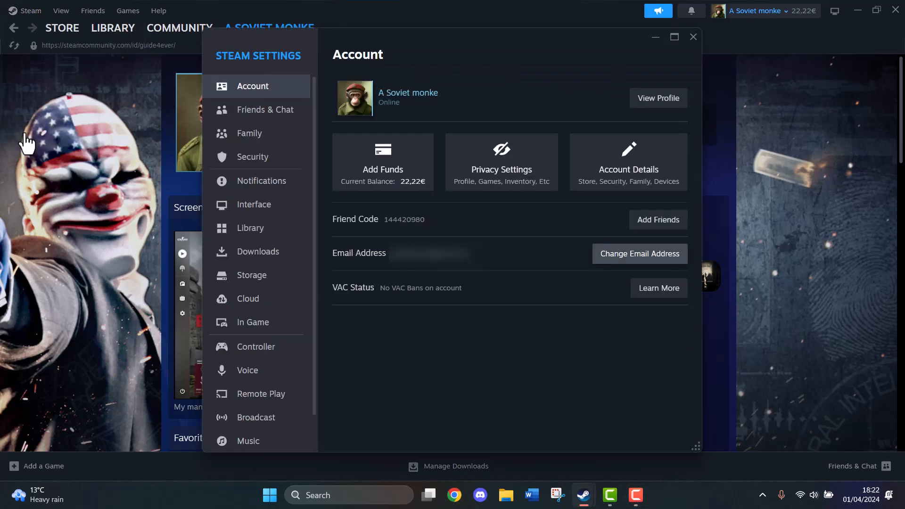
pyautogui.moveTo(248, 103)
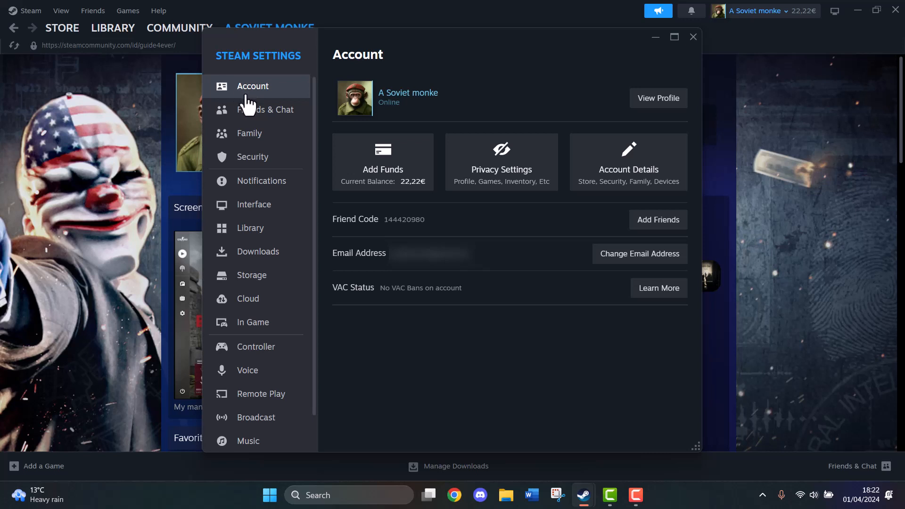
pyautogui.moveTo(500, 267)
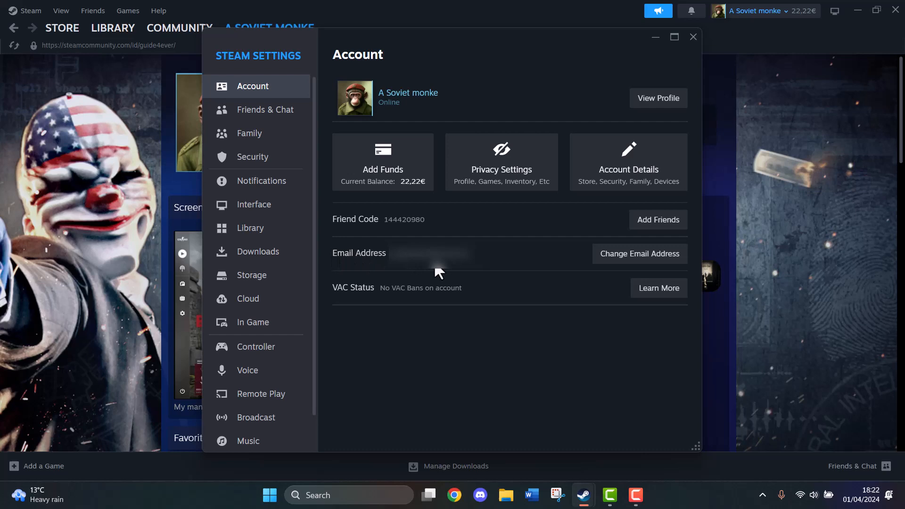
pyautogui.moveTo(639, 254)
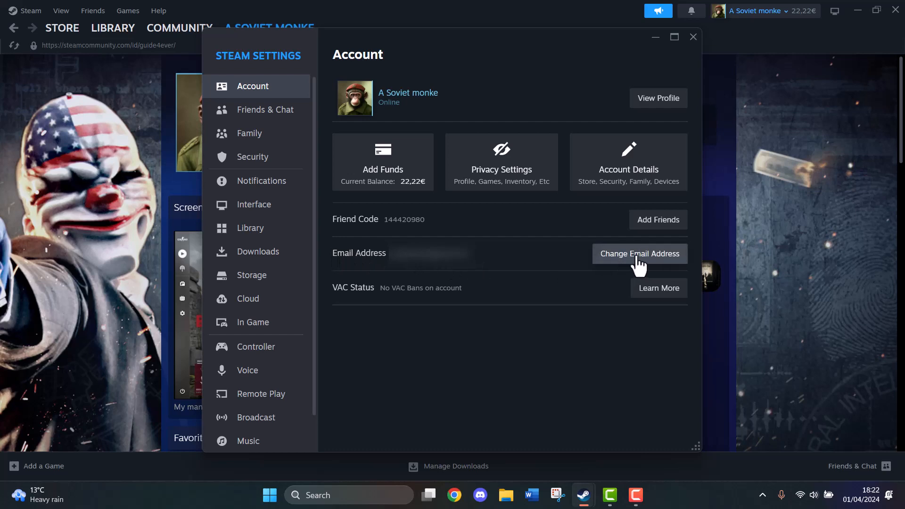
# - Begin changing the account email, reaching Steam Support's confirmation-method page
pyautogui.click(639, 253)
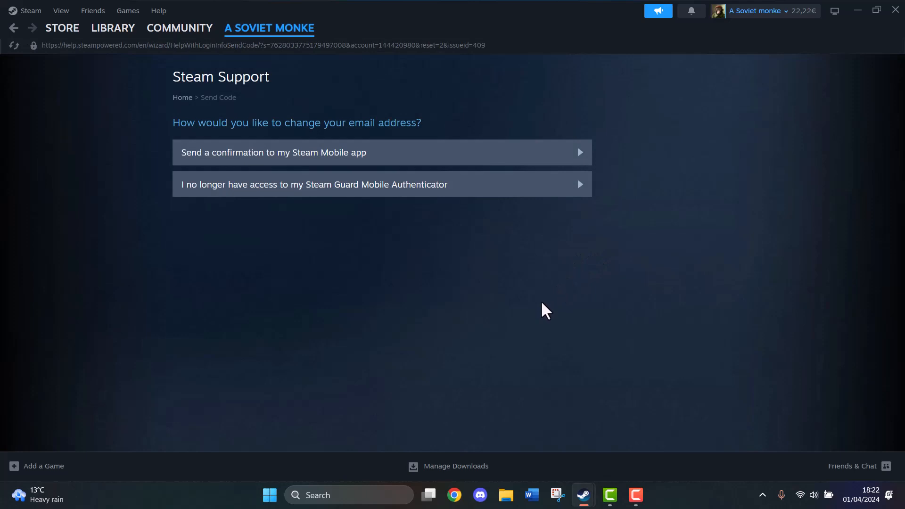
pyautogui.moveTo(502, 332)
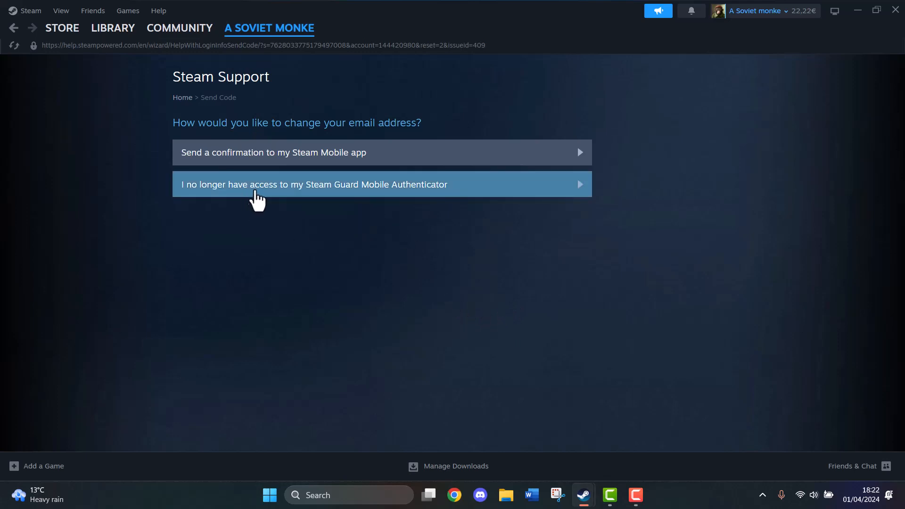
pyautogui.moveTo(236, 161)
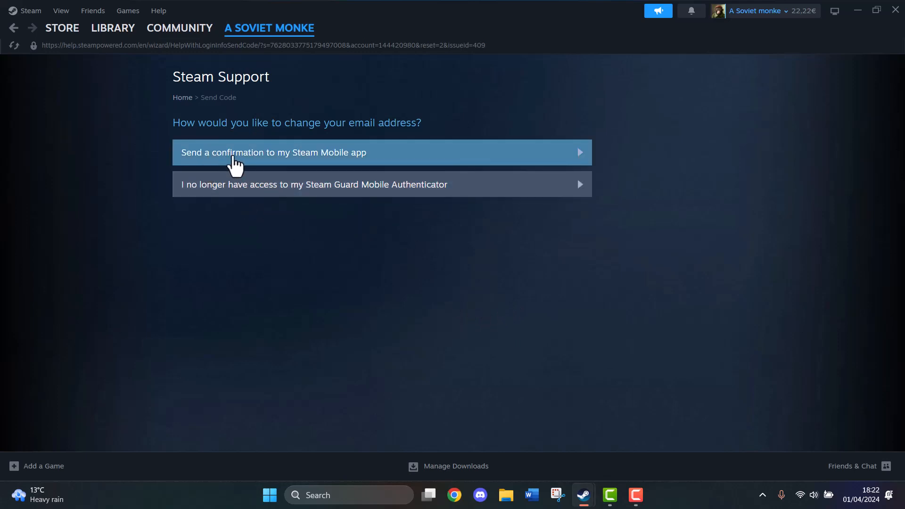
# - Choose Steam Mobile app confirmation and highlight the displayed security code
pyautogui.click(275, 152)
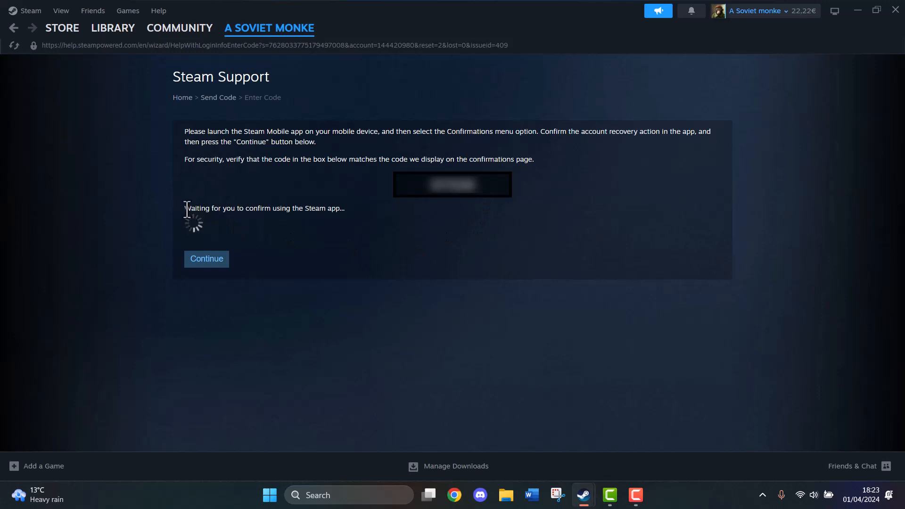
pyautogui.moveTo(185, 207); pyautogui.dragTo(345, 207)
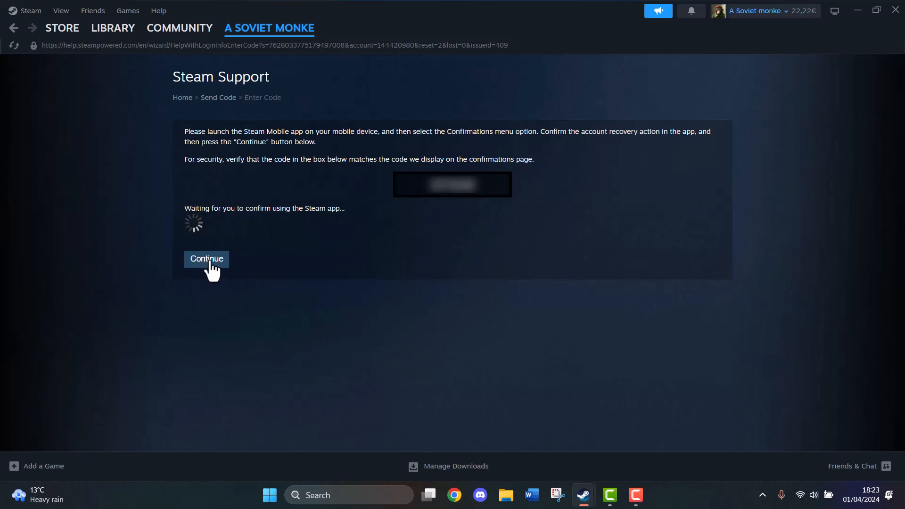
pyautogui.moveTo(76, 171)
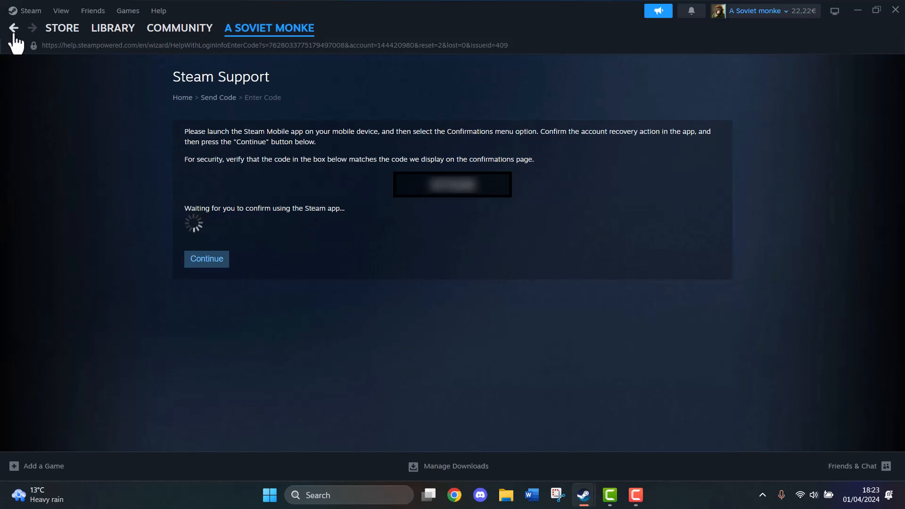
# - Return to the email-change page offering the two confirmation options
pyautogui.click(13, 28)
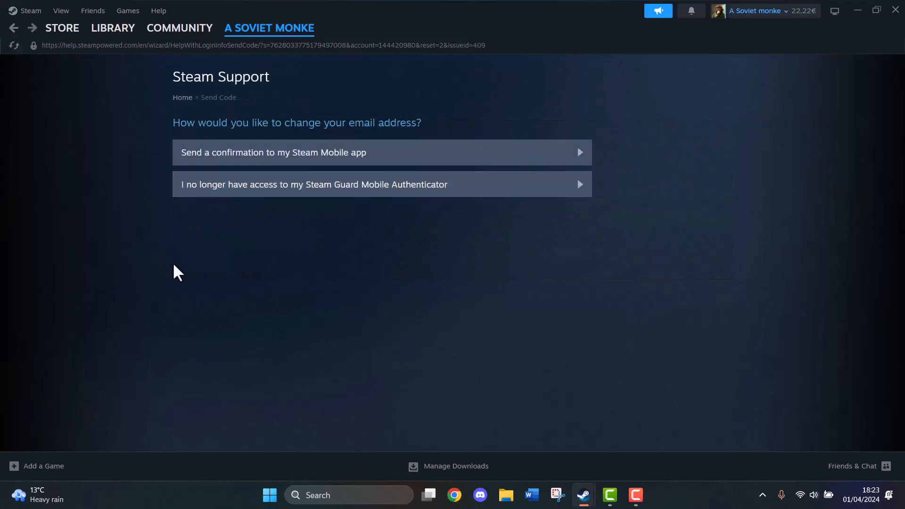
pyautogui.moveTo(222, 199)
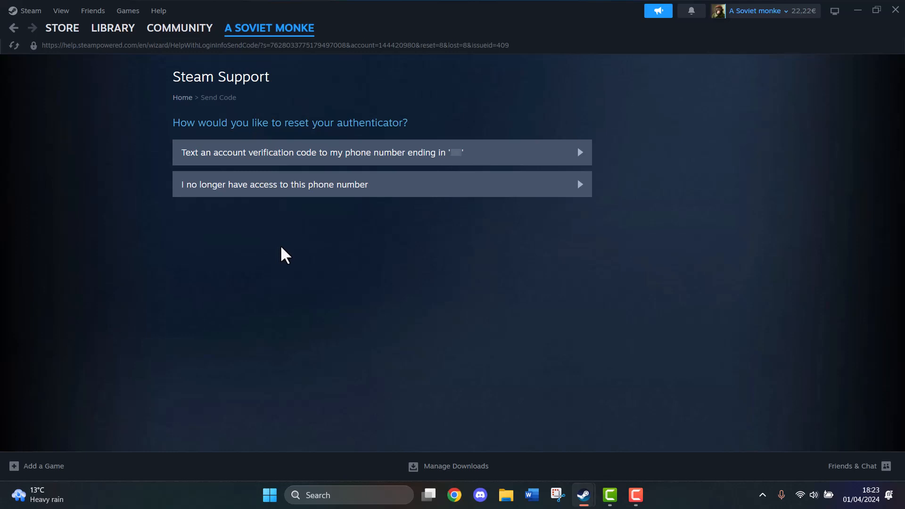
pyautogui.moveTo(312, 168)
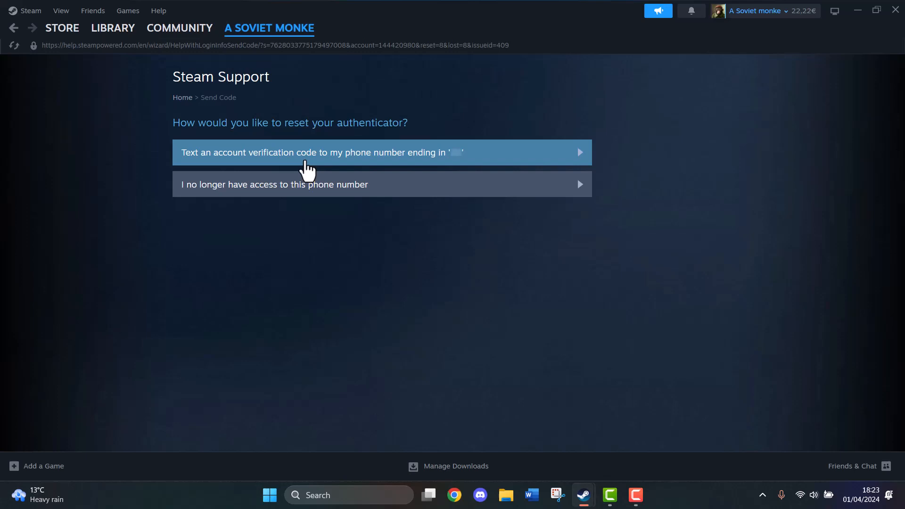
pyautogui.moveTo(877, 81)
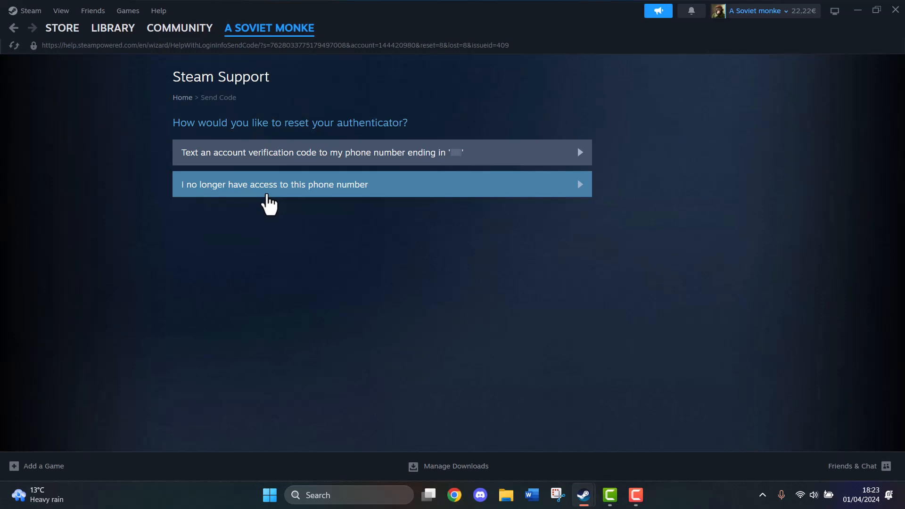
# - Report no access to the phone number, reaching the emailed verification code option
pyautogui.click(381, 184)
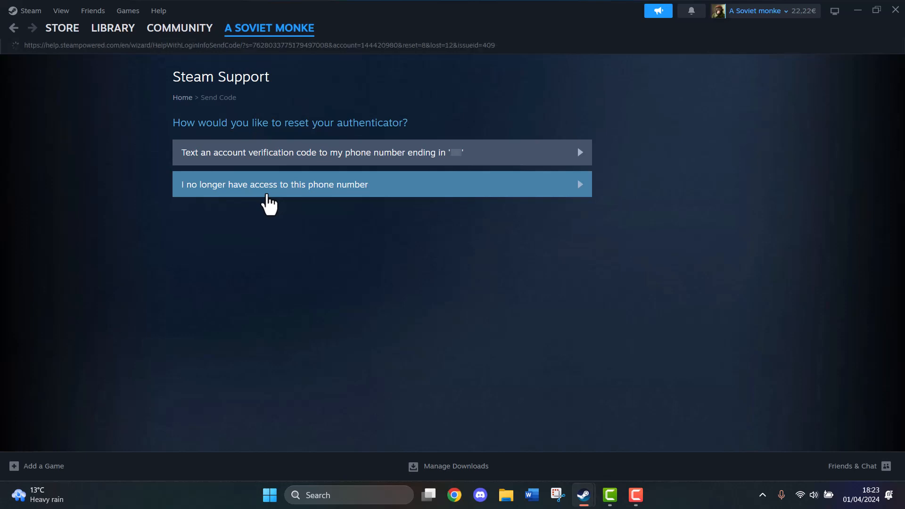
pyautogui.click(273, 184)
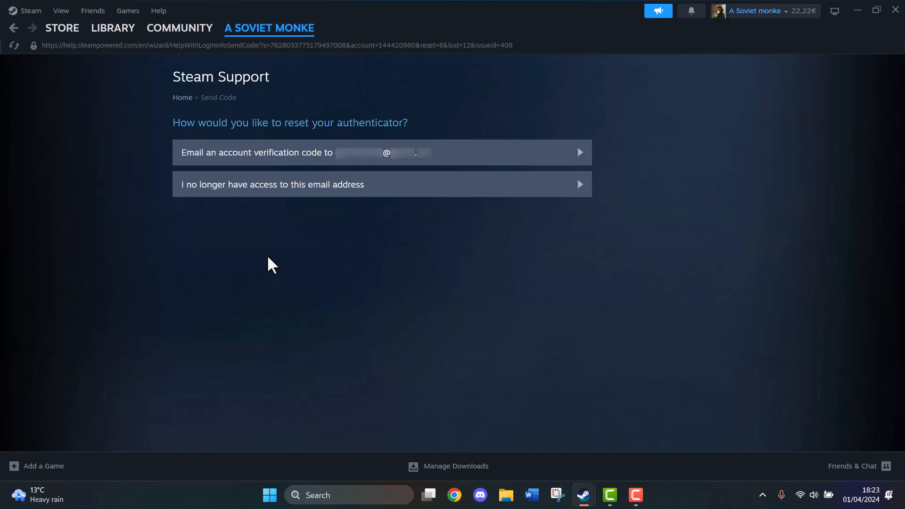
pyautogui.moveTo(511, 85)
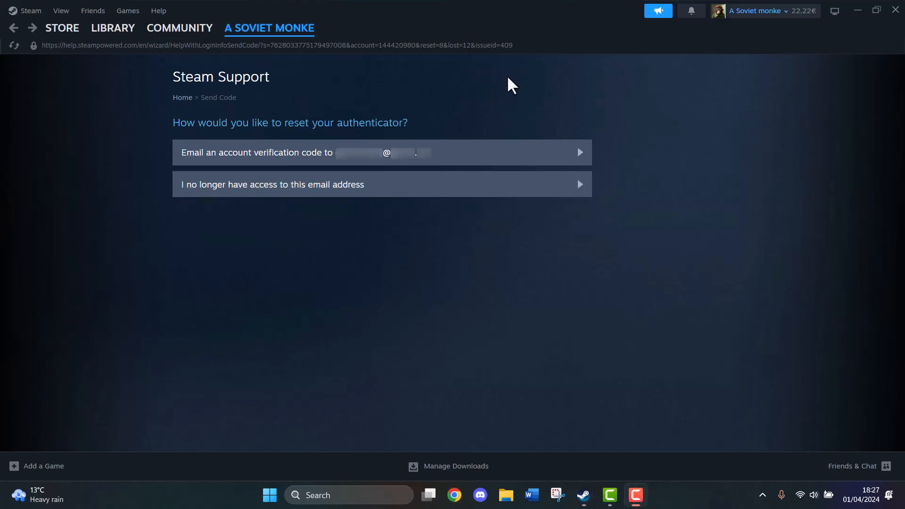
pyautogui.moveTo(619, 274)
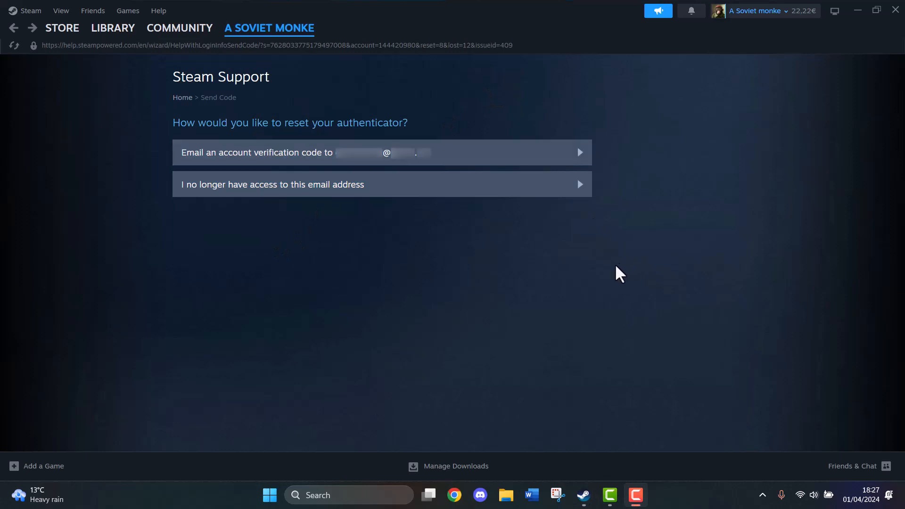